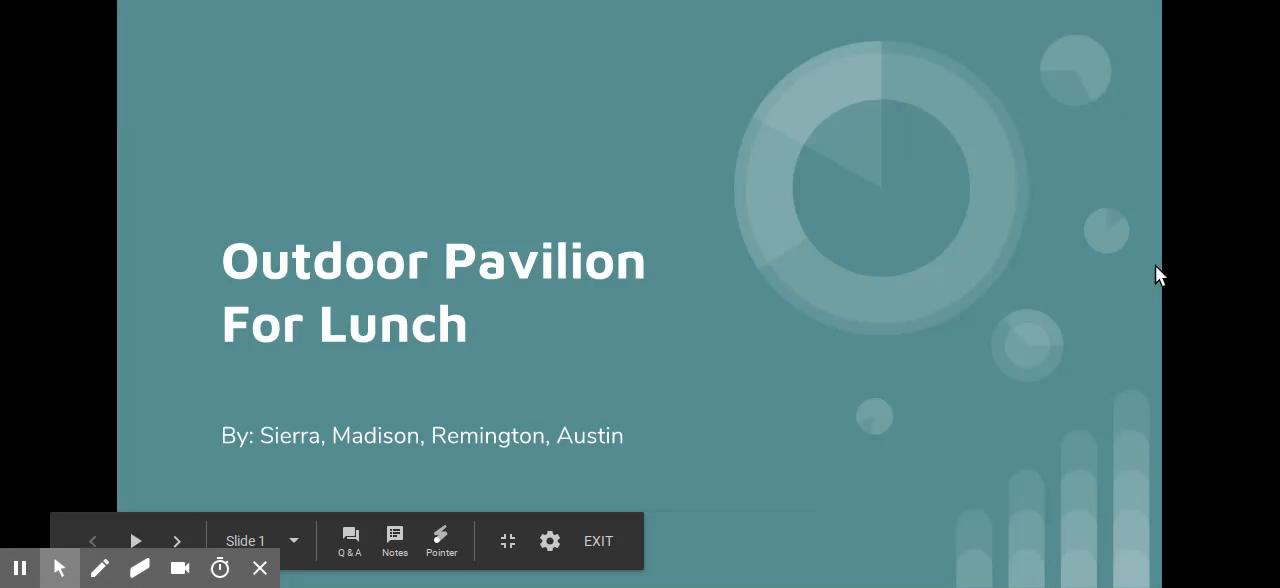
Advance the slideshow from the title slide to slide 10, 'Location for Pavilion'
left_click(176, 541)
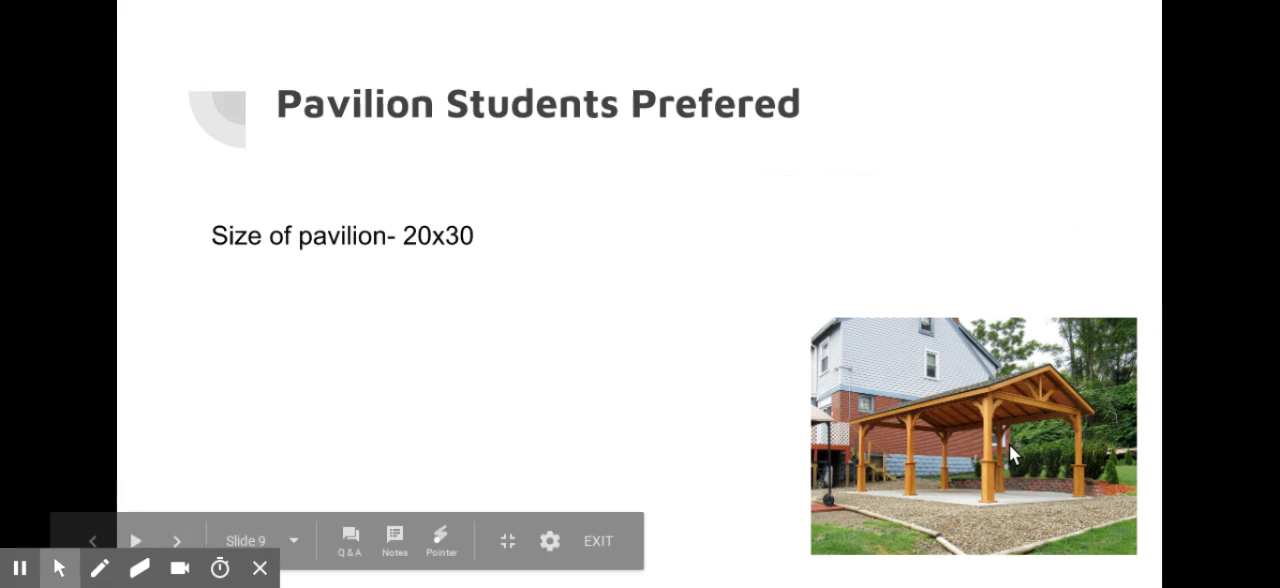
left_click(177, 540)
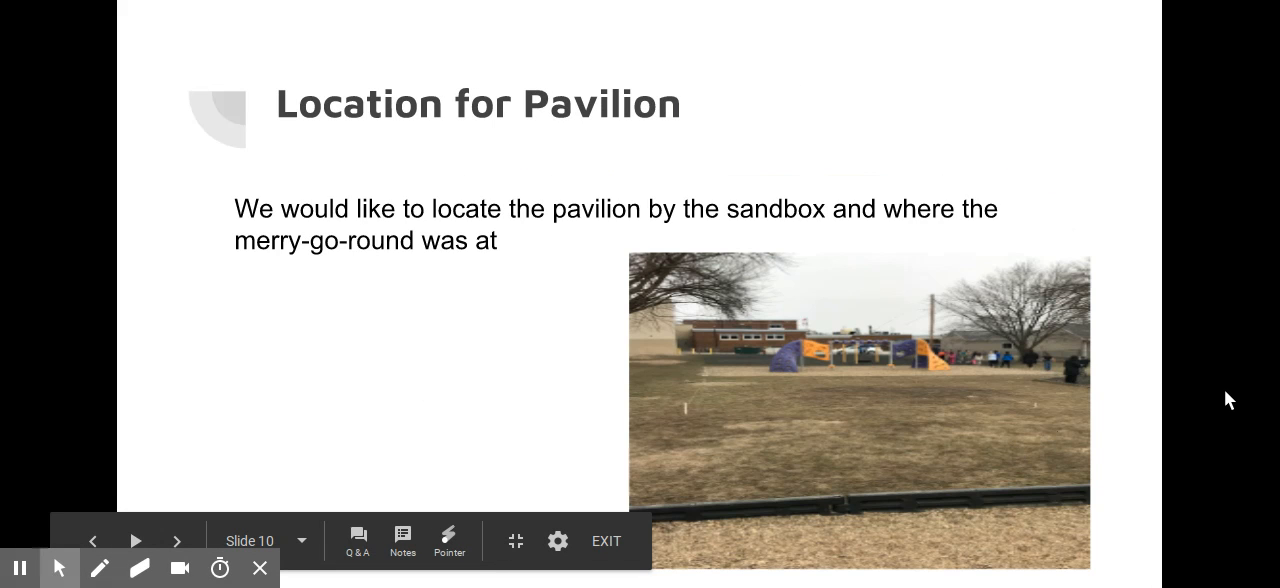